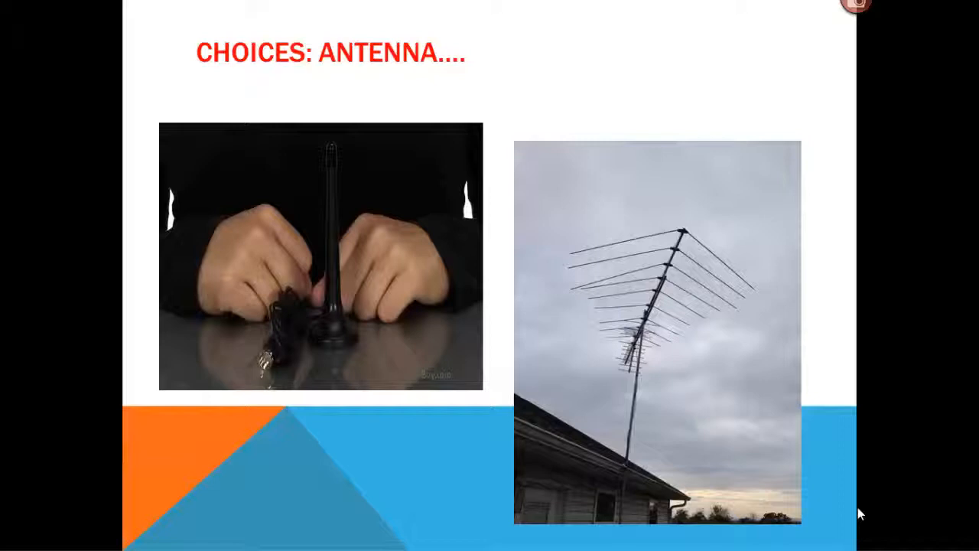
# Launch Windows Media Center from Start search and begin 'add extender' setup past the introduction
pyautogui.press('Right')
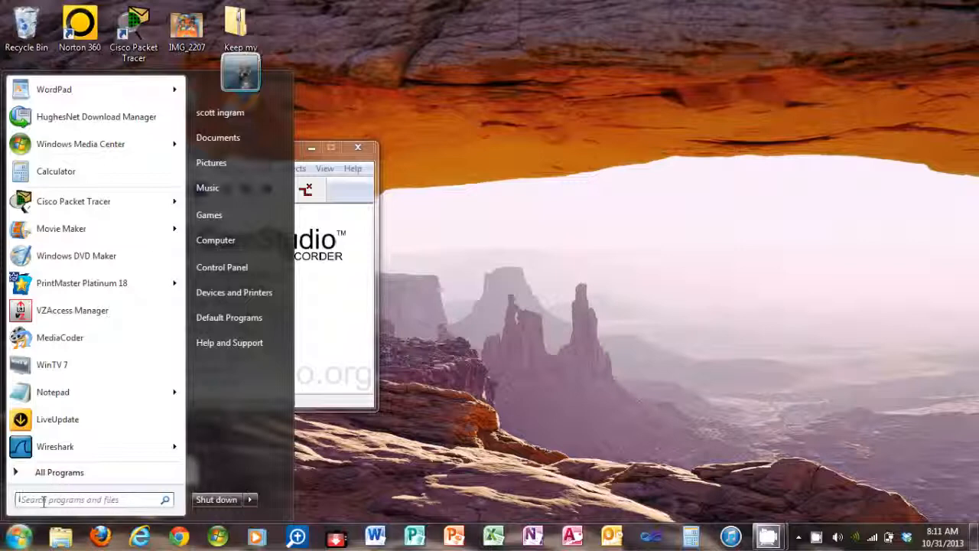
pyautogui.write('wind')
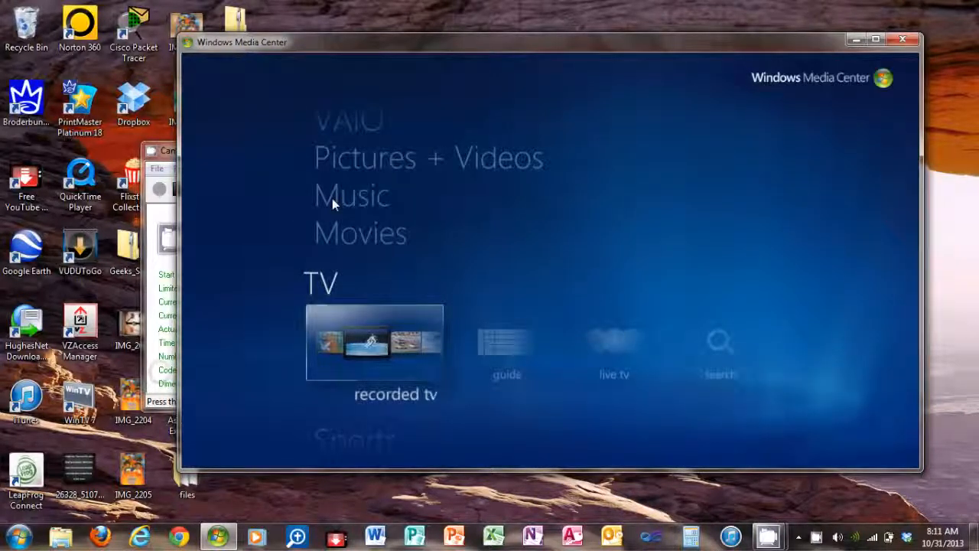
pyautogui.scroll(-3)
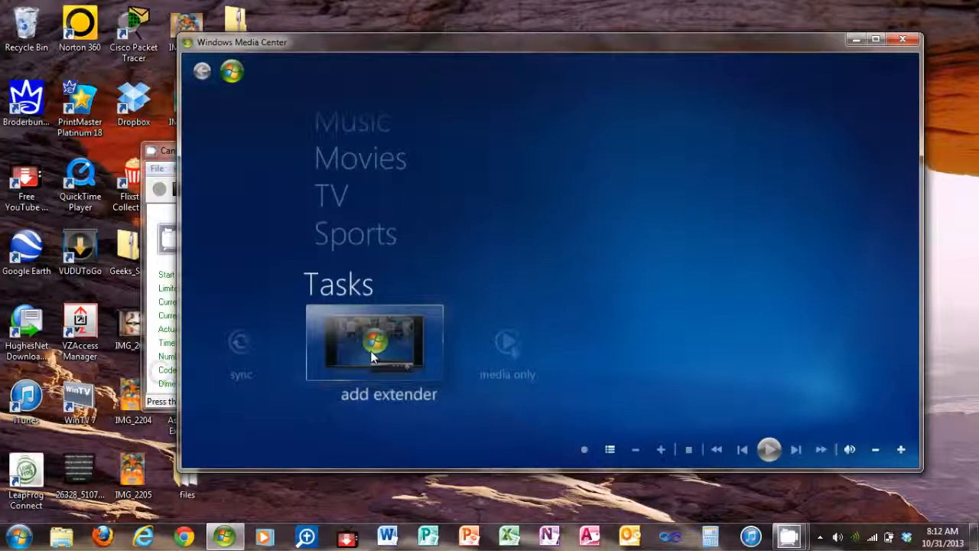
pyautogui.click(374, 342)
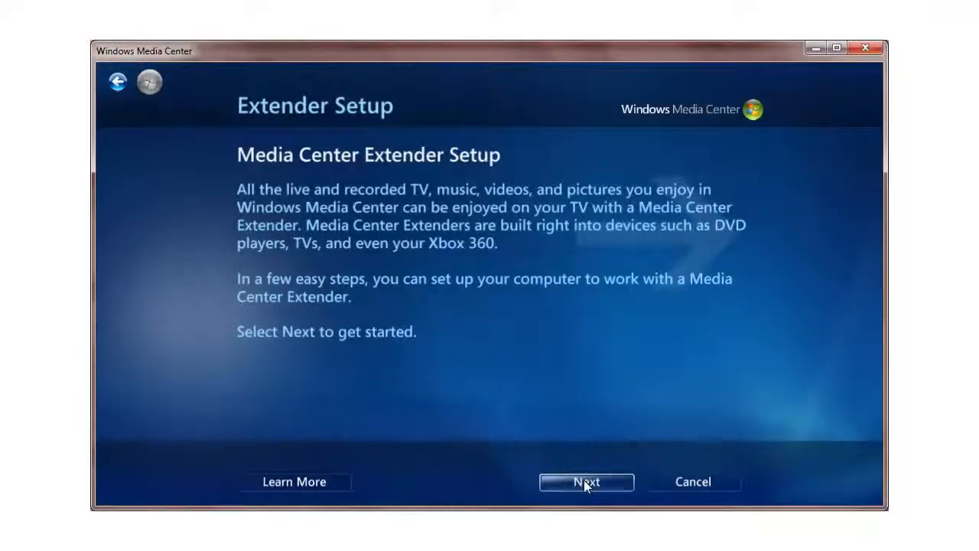
pyautogui.click(586, 481)
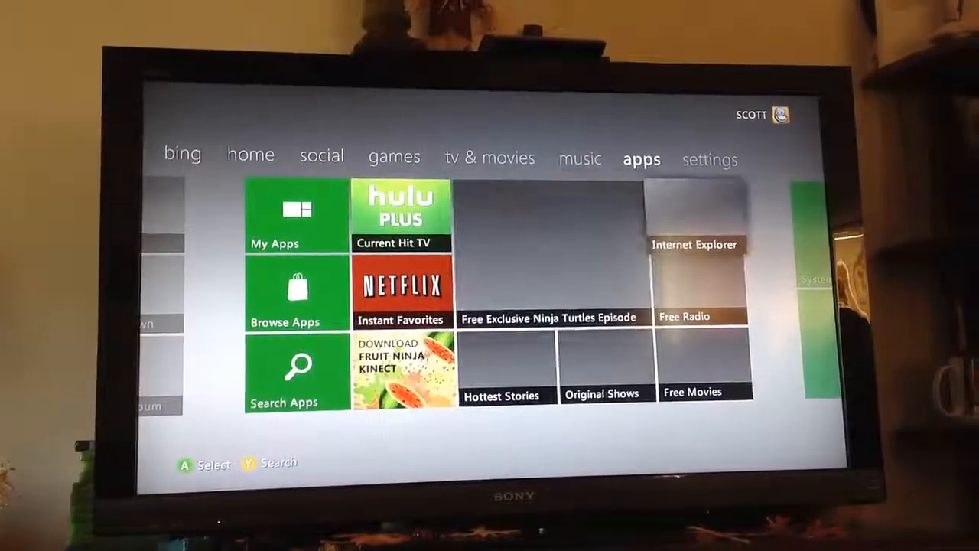
# On the Xbox 360, choose Setup for Windows Media Center under Settings > System > Computers
pyautogui.click(710, 159)
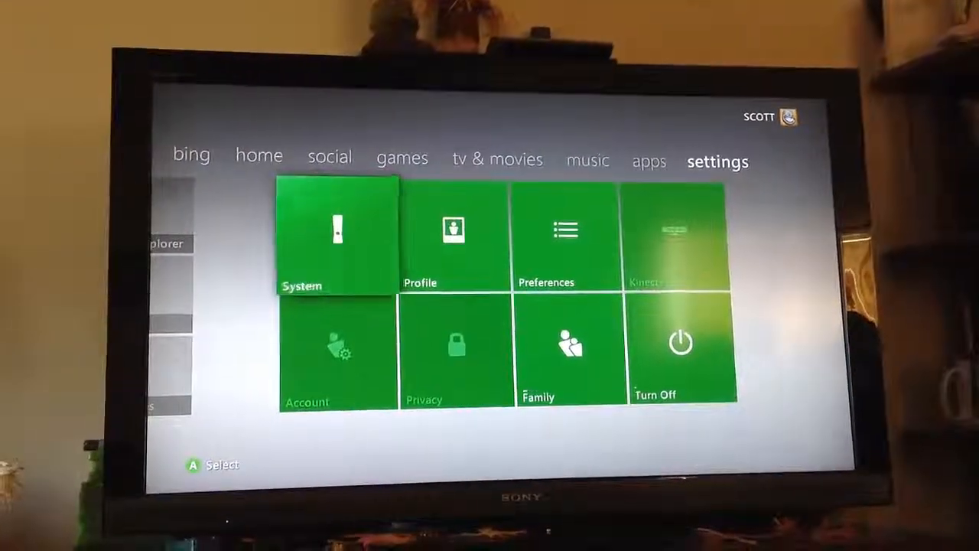
pyautogui.click(336, 237)
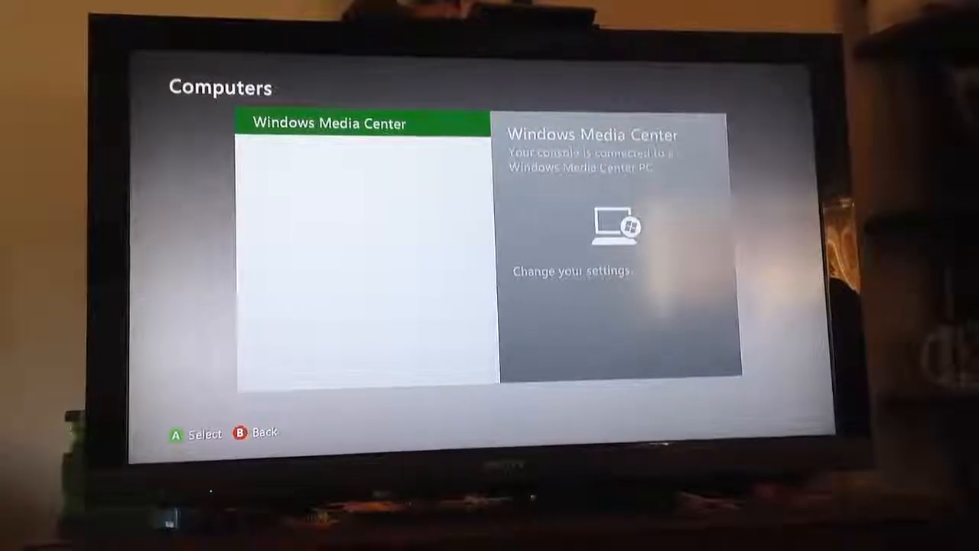
pyautogui.click(329, 123)
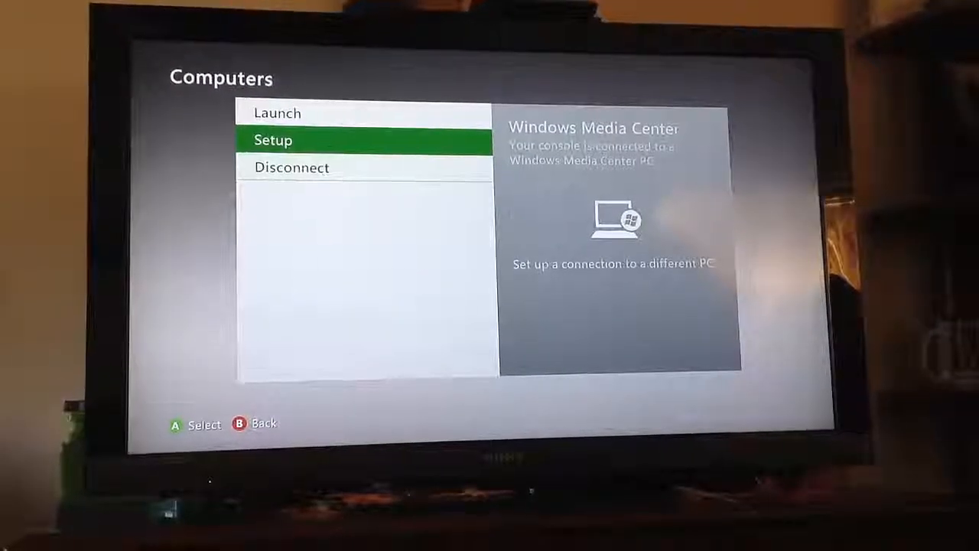
pyautogui.click(273, 140)
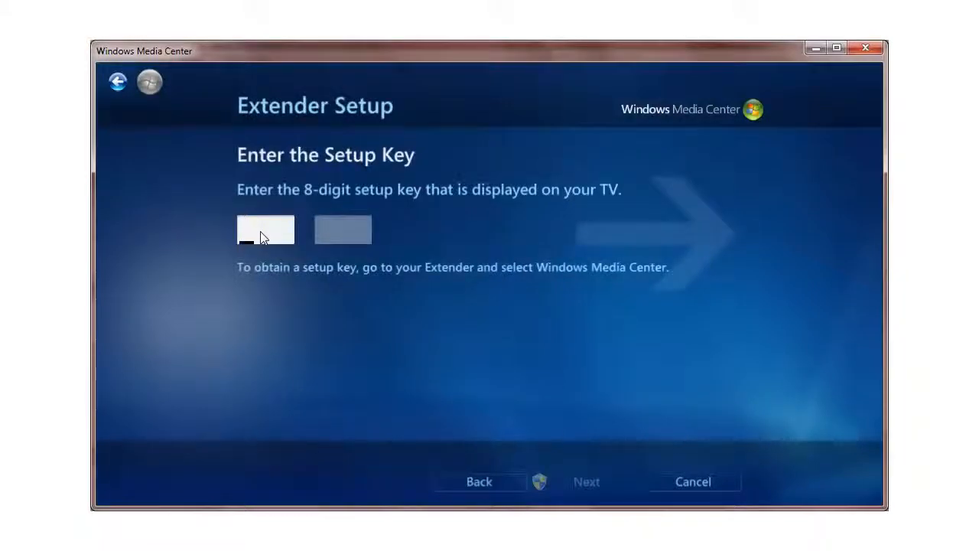
pyautogui.write('49')
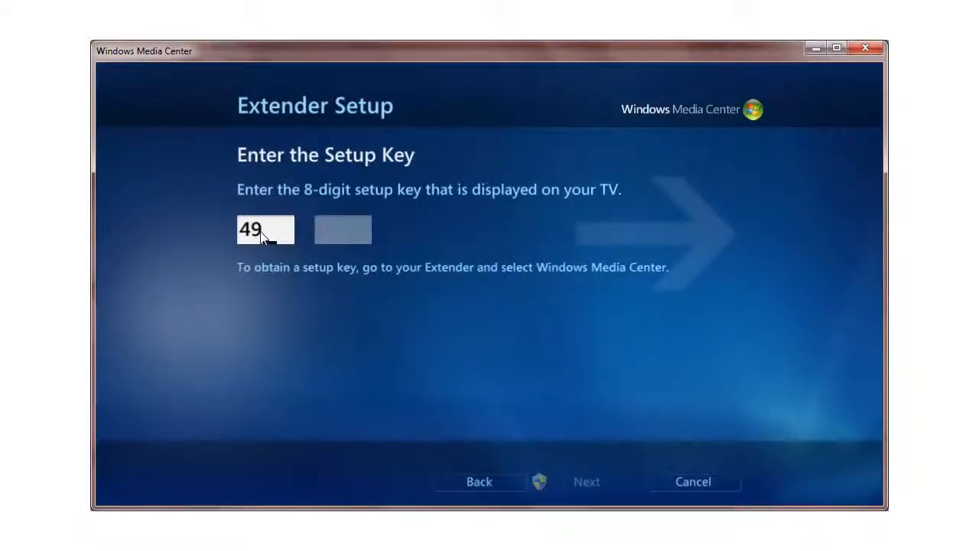
pyautogui.write('67')
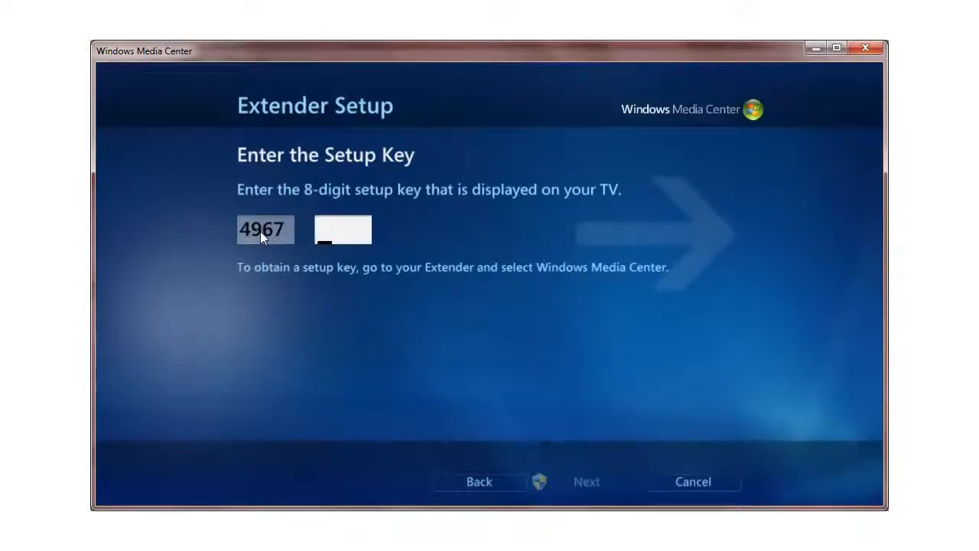
pyautogui.write('4859')
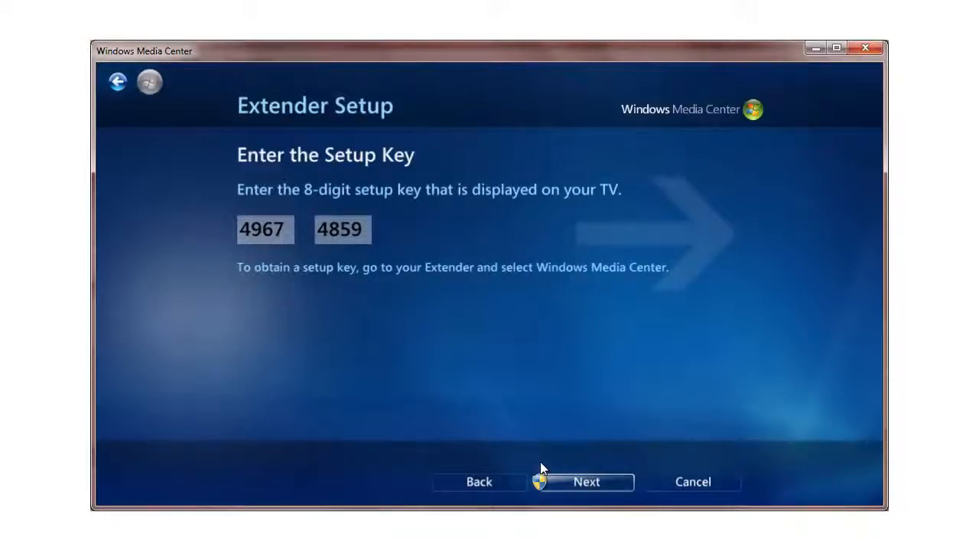
pyautogui.click(586, 481)
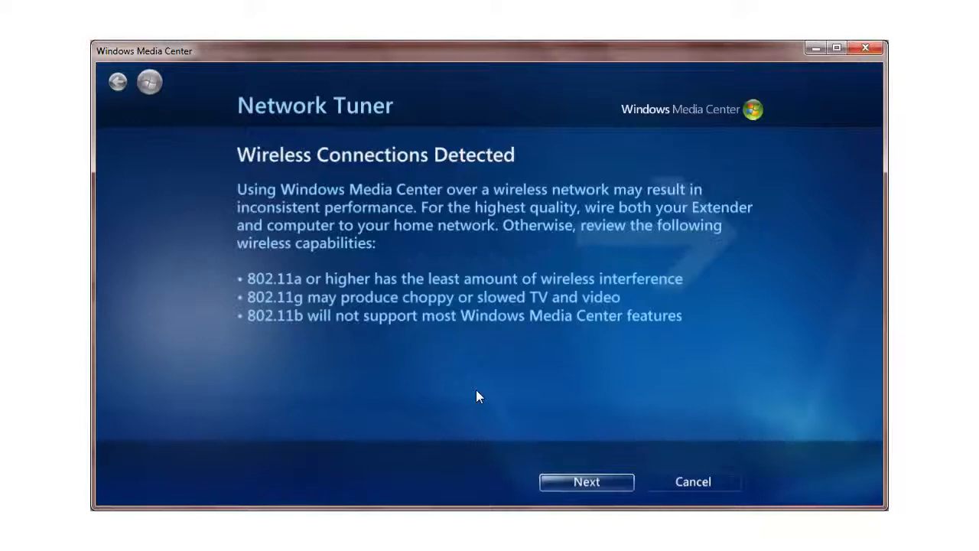
pyautogui.click(586, 482)
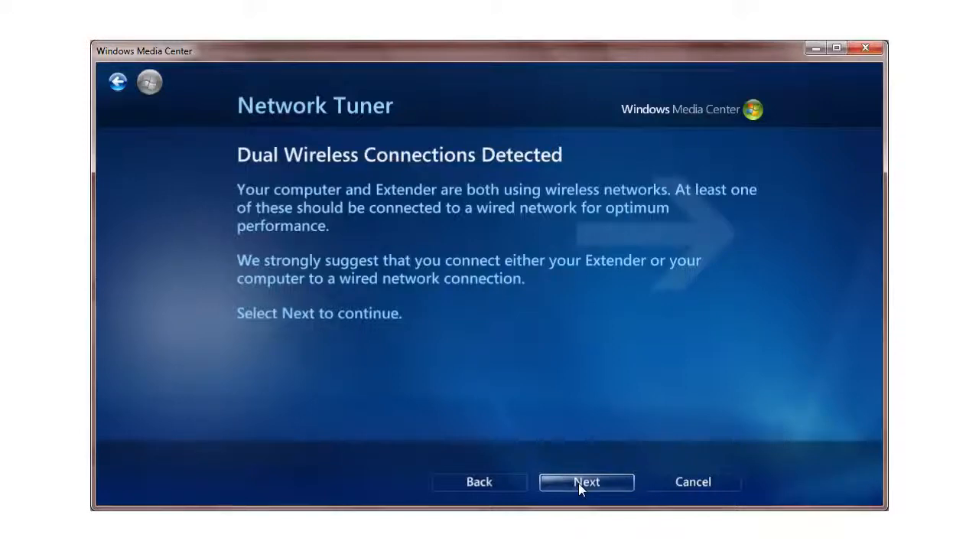
pyautogui.click(586, 482)
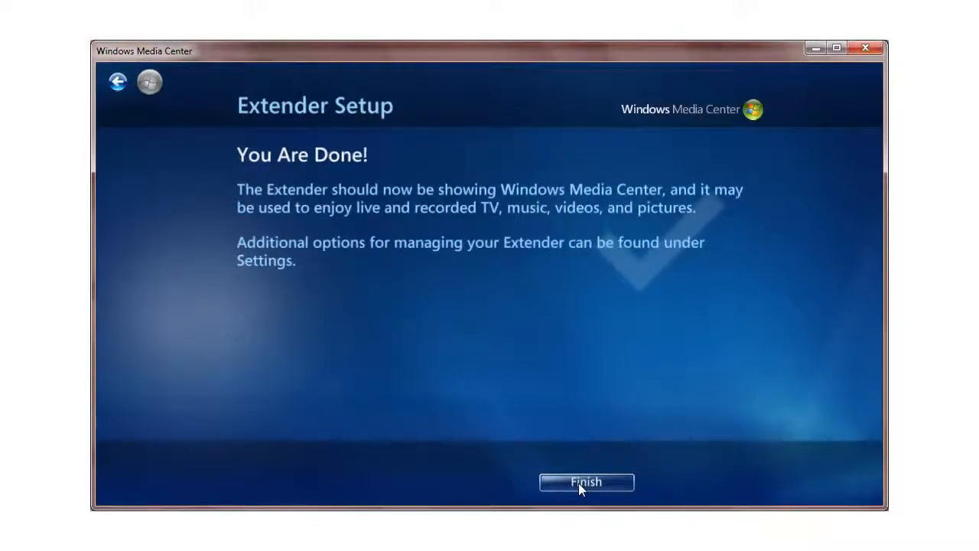
# Finish the extender wizard and open recorded TV from the main menu
pyautogui.click(586, 482)
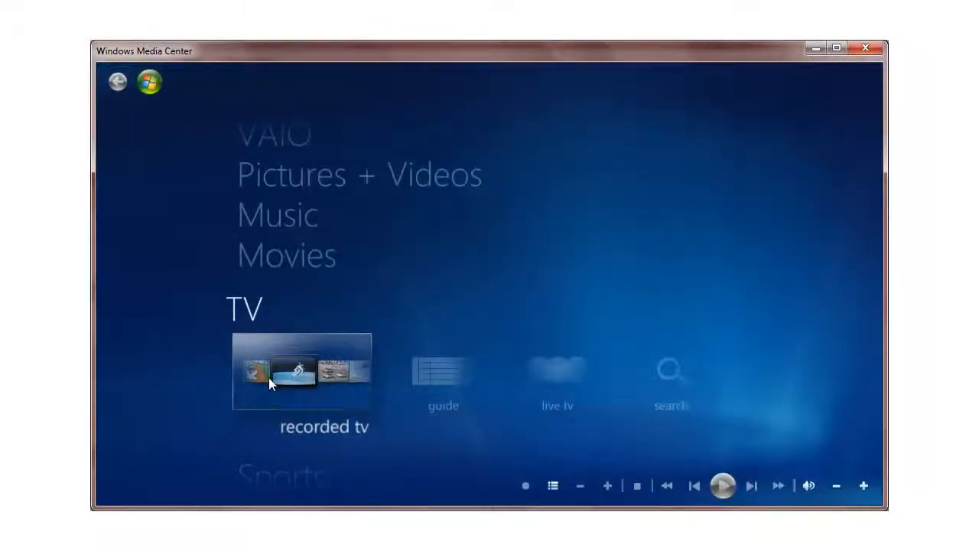
pyautogui.click(302, 371)
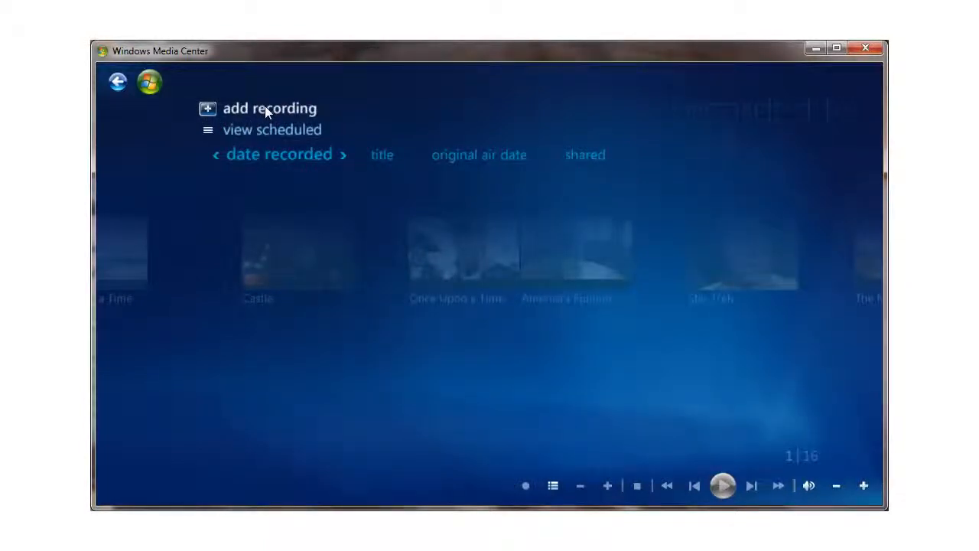
# Record The Twilight Zone airing at 11:00 PM on channel 10.2 from the Guide
pyautogui.click(269, 108)
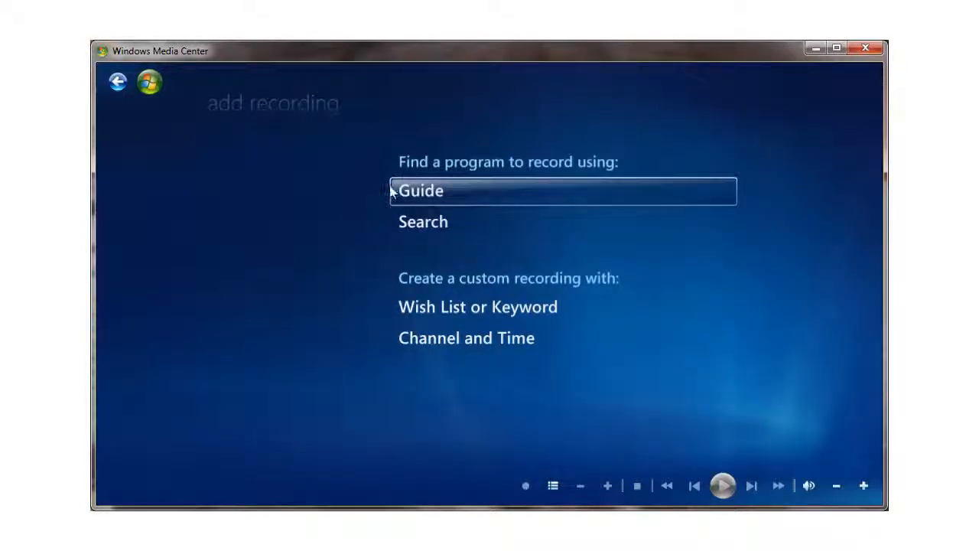
pyautogui.moveTo(419, 321)
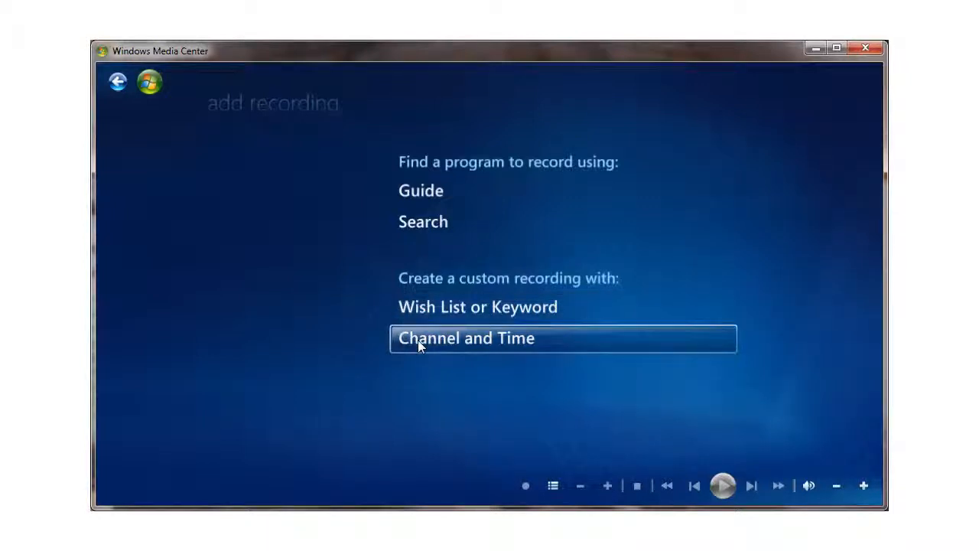
pyautogui.moveTo(417, 310)
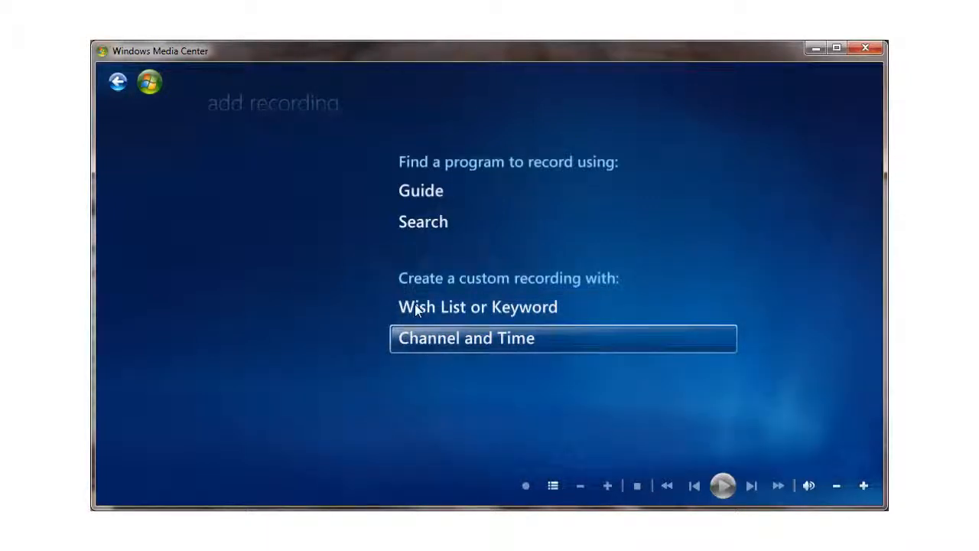
pyautogui.moveTo(421, 190)
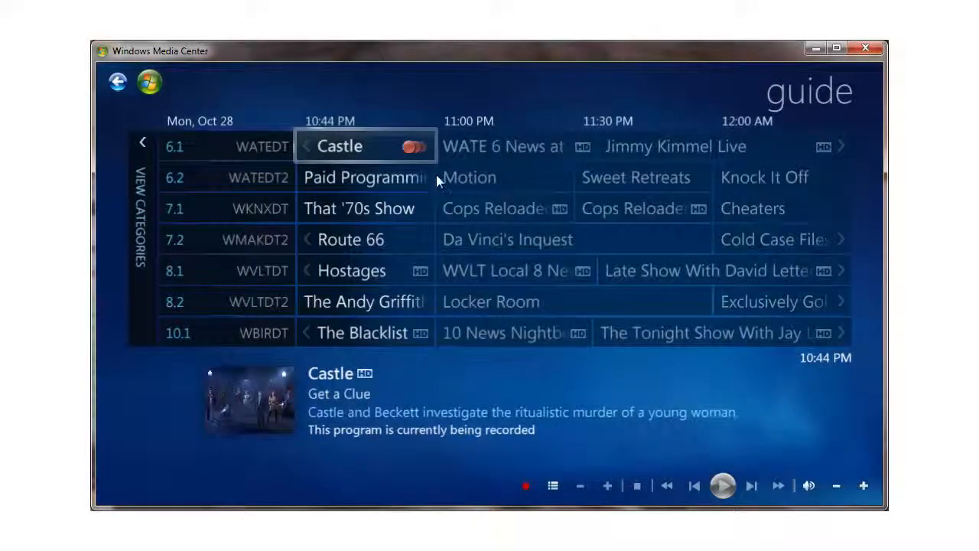
pyautogui.moveTo(423, 155)
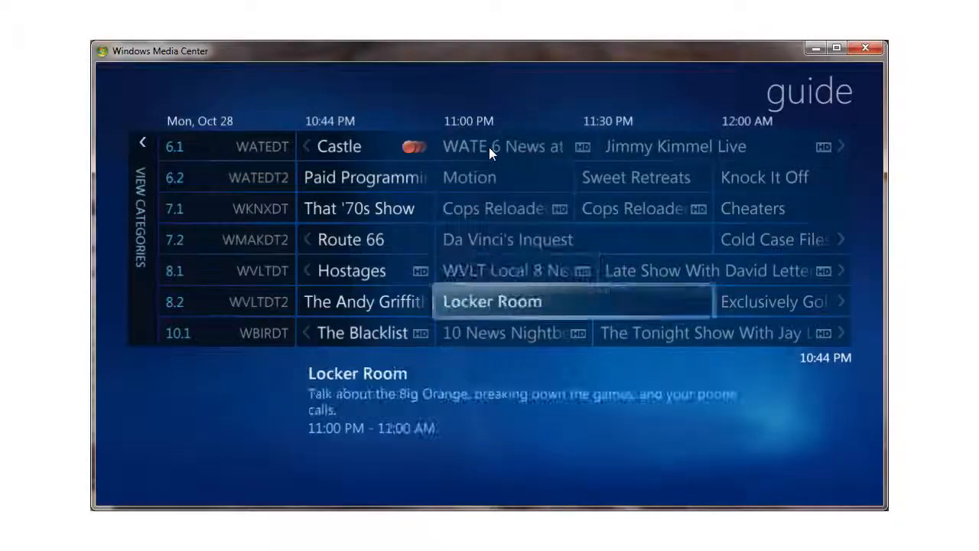
pyautogui.scroll(-3)
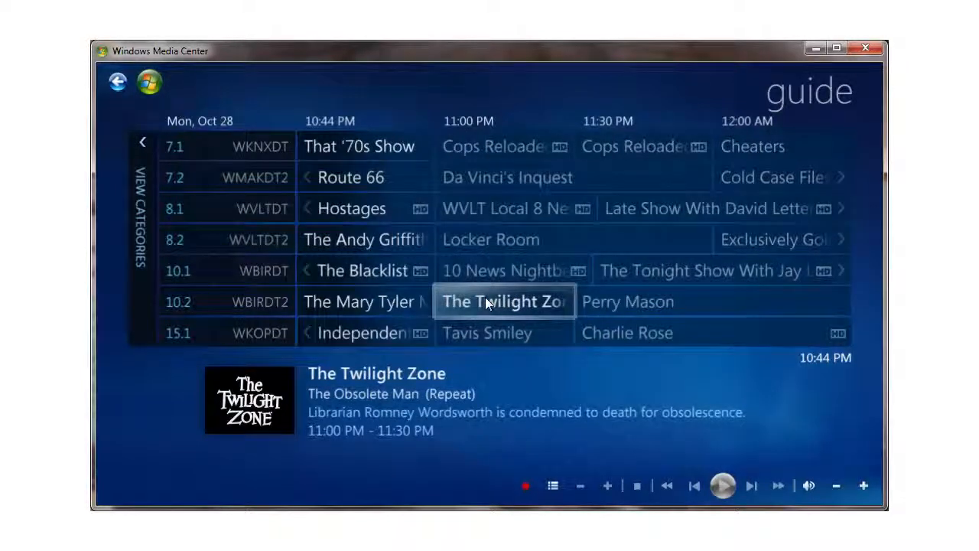
pyautogui.click(503, 300)
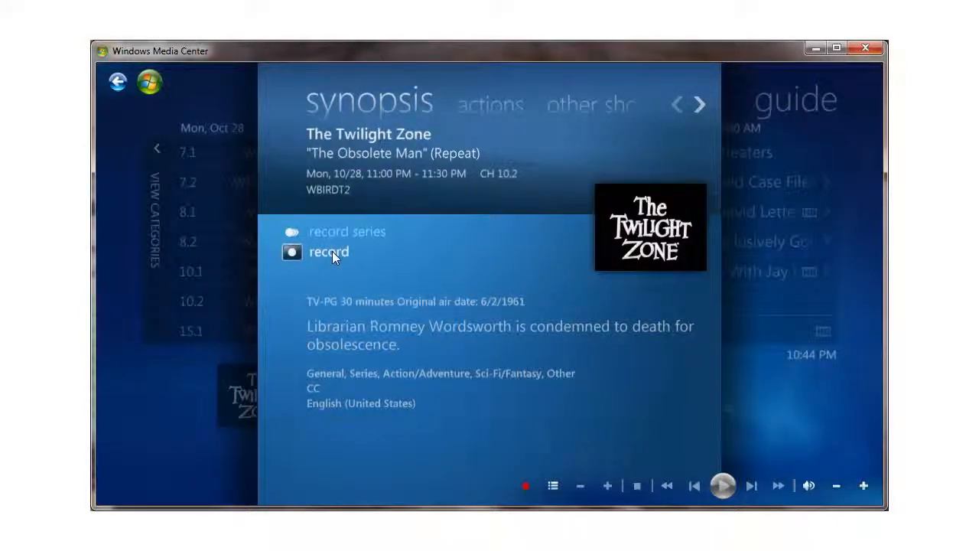
pyautogui.click(328, 252)
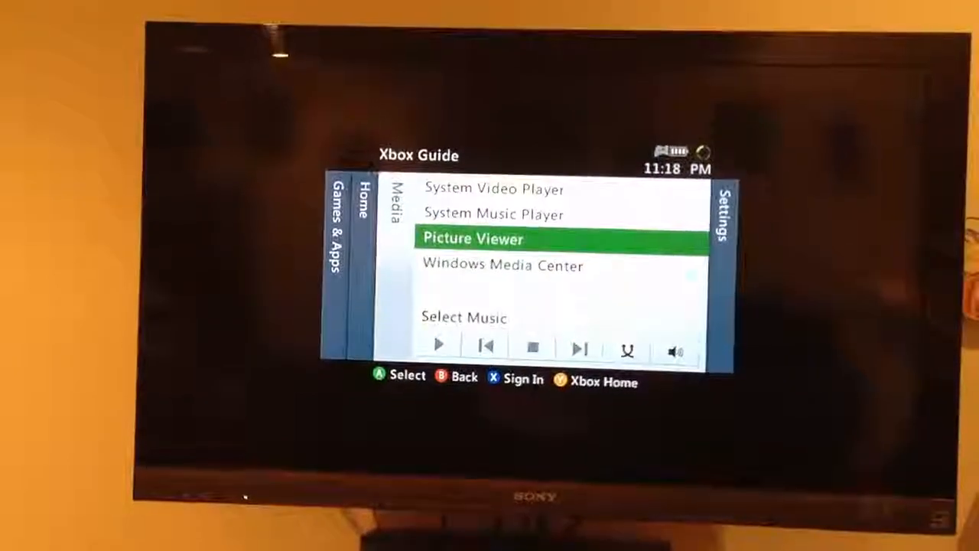
# On the Xbox, launch Media Center, open recorded TV, and select The Twilight Zone
pyautogui.press('Down')
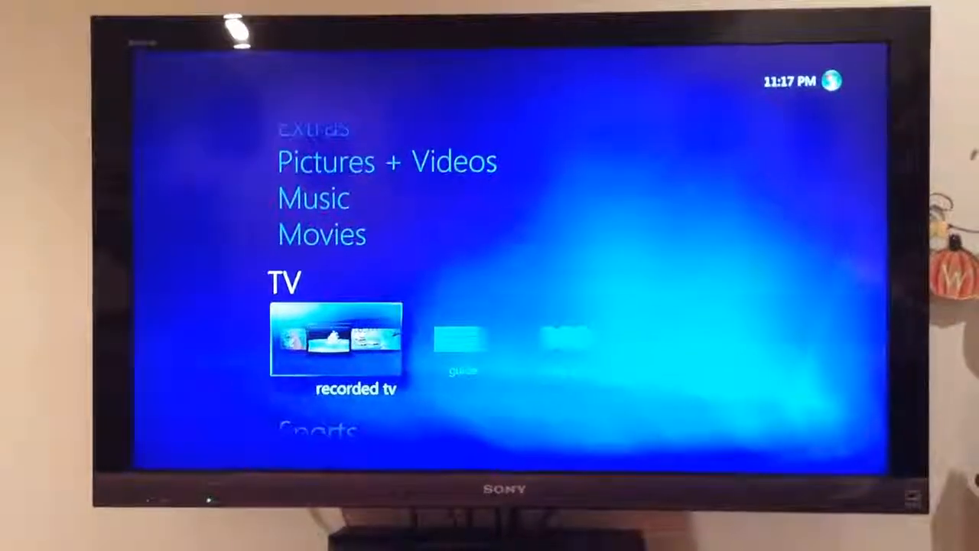
pyautogui.click(334, 342)
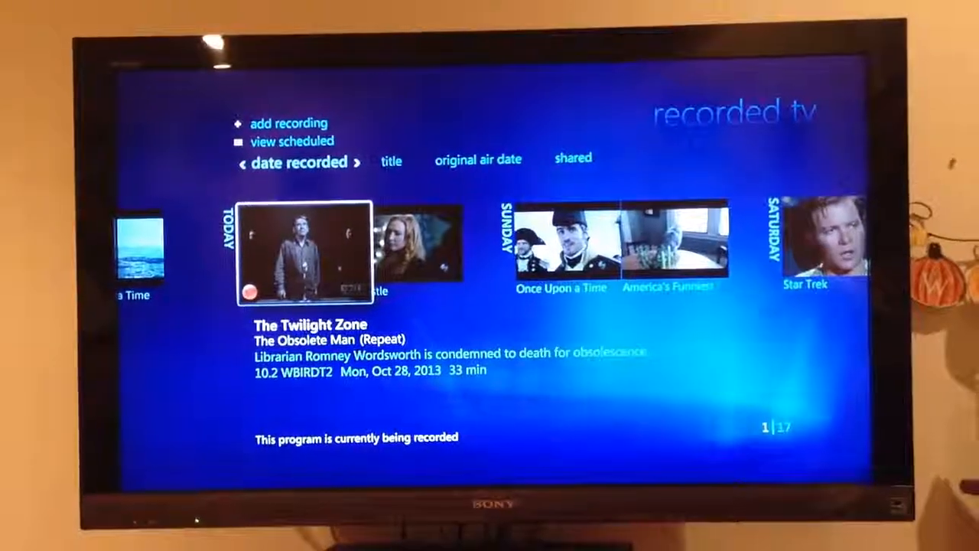
pyautogui.click(305, 251)
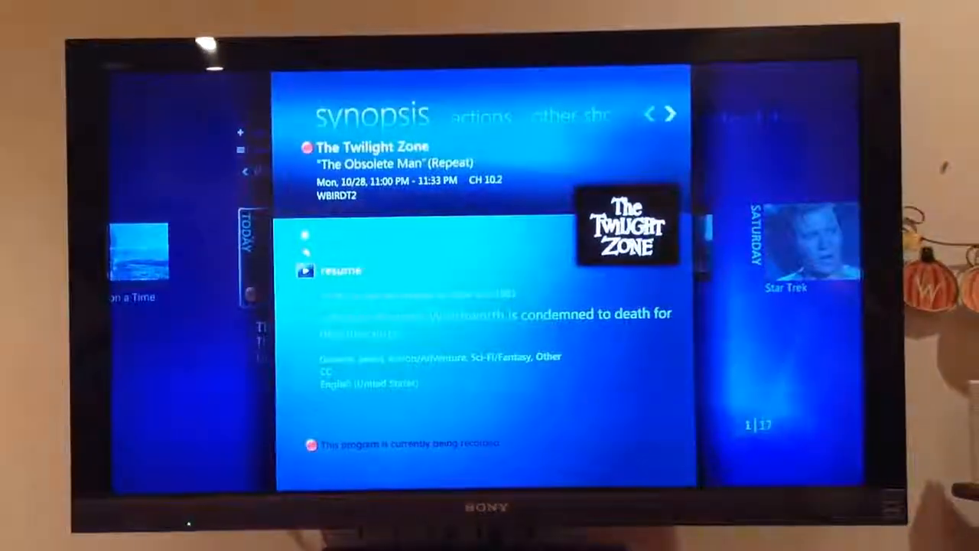